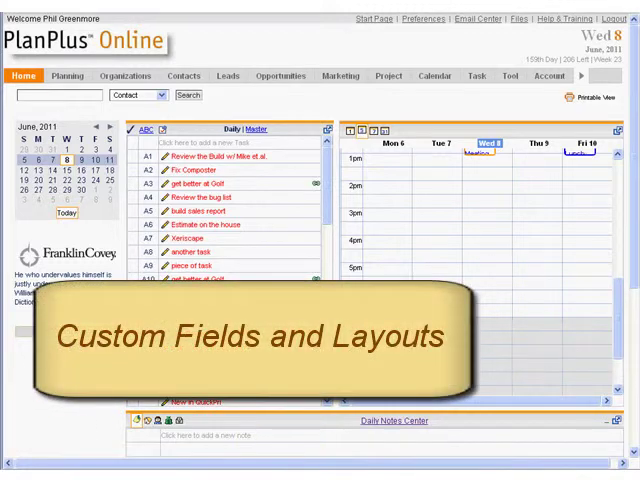
left_click(184, 76)
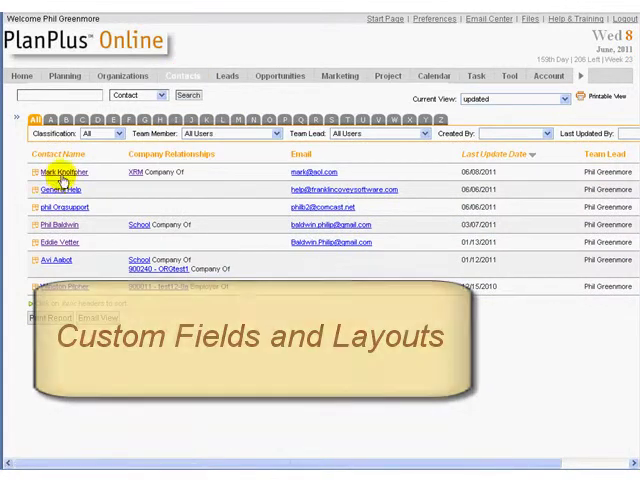
left_click(56, 172)
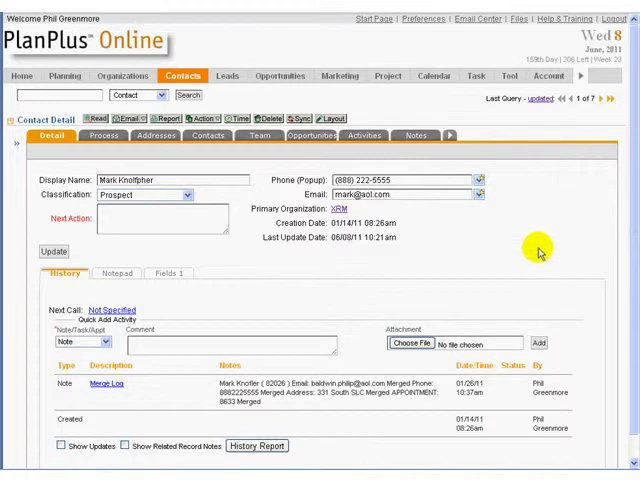
mouse_move(536, 246)
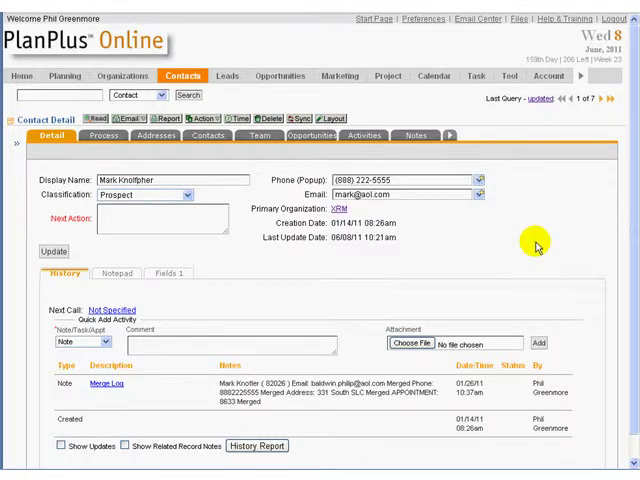
mouse_move(398, 148)
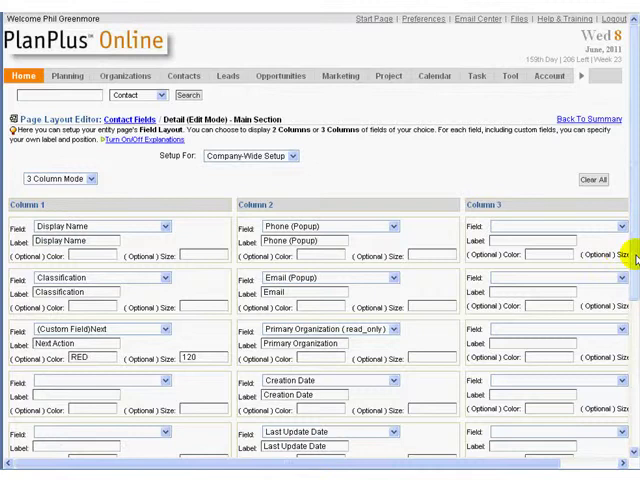
Switch the contact detail page layout to 2 Column Mode
scroll("down", 3)
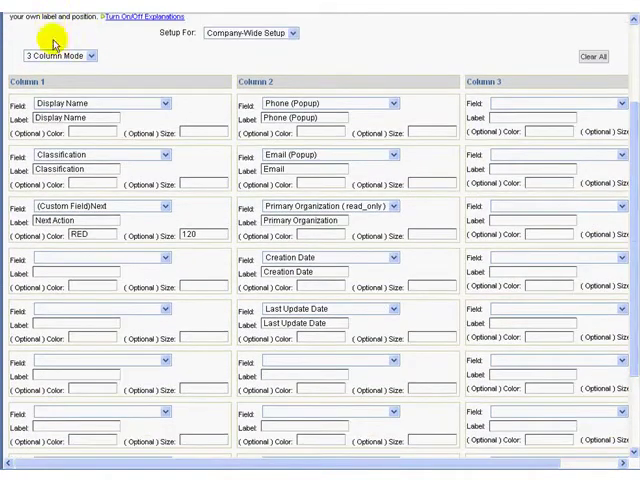
left_click(56, 56)
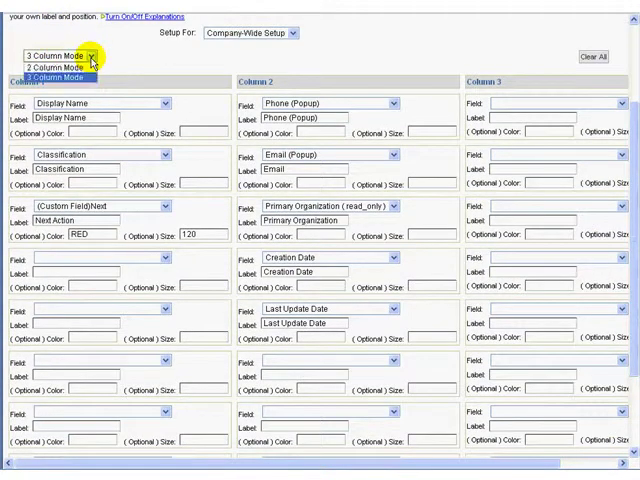
left_click(56, 68)
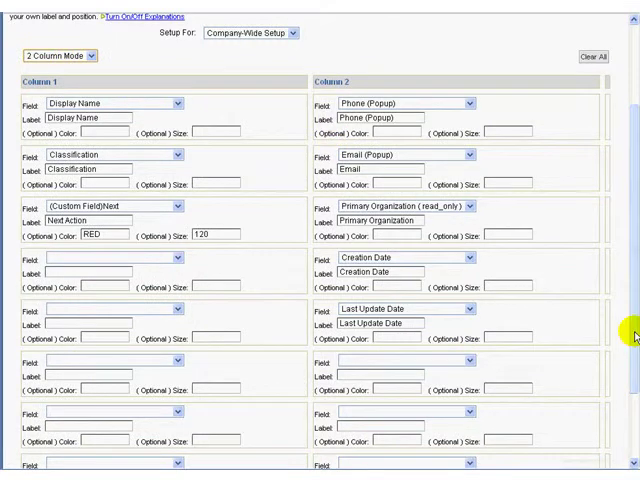
scroll("down", 3)
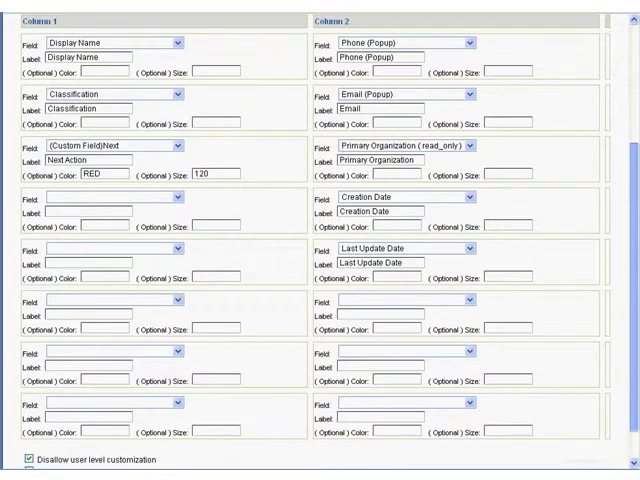
Fill the empty Field slot with the (Custom Field)Action field and save the layout
left_click(172, 196)
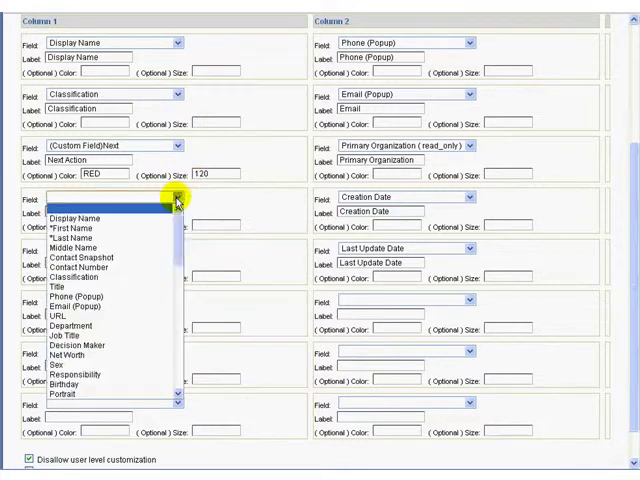
scroll("down", 3)
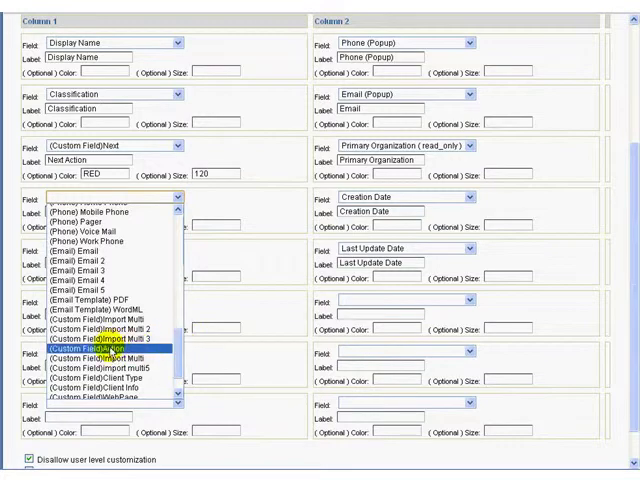
left_click(108, 344)
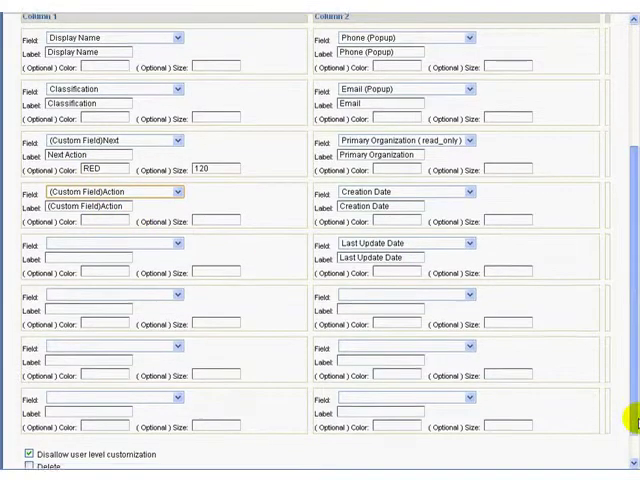
scroll("down", 3)
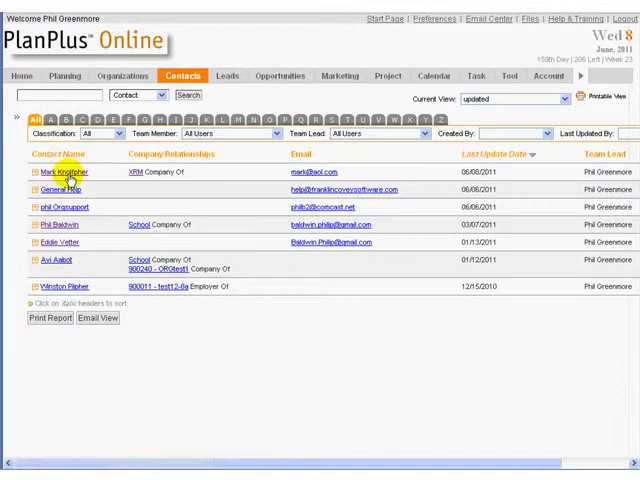
In the layout editor, label the custom field 'Action' with colour BLUE and save
left_click(58, 172)
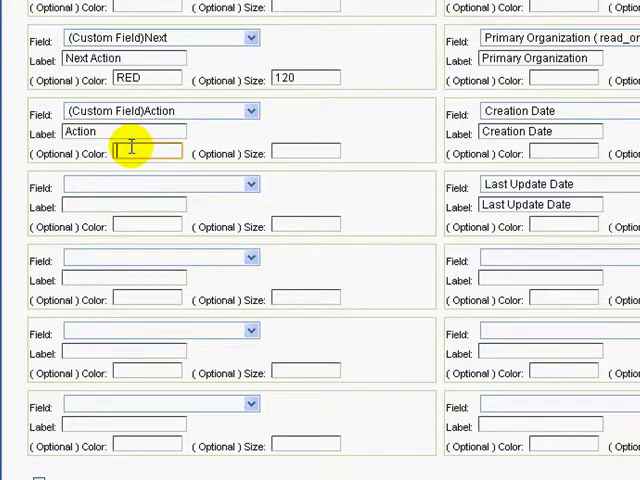
type("BLUE")
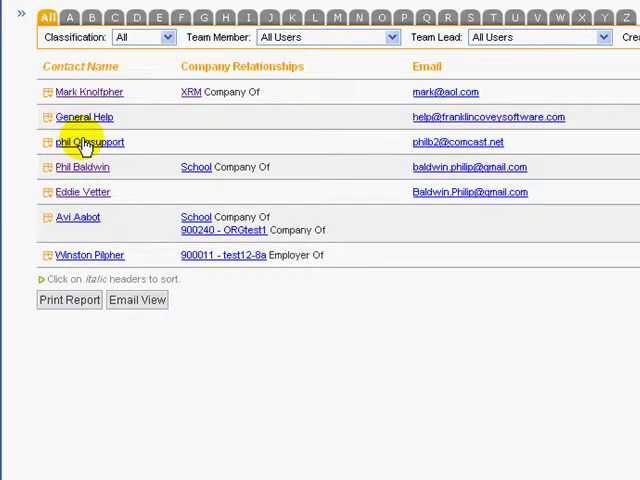
Bring up phil Orgsupport's record to check the Action field appears beside Next Action
left_click(92, 140)
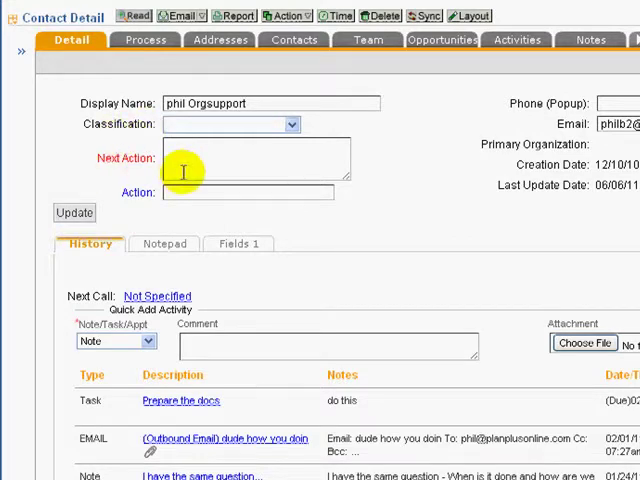
mouse_move(396, 210)
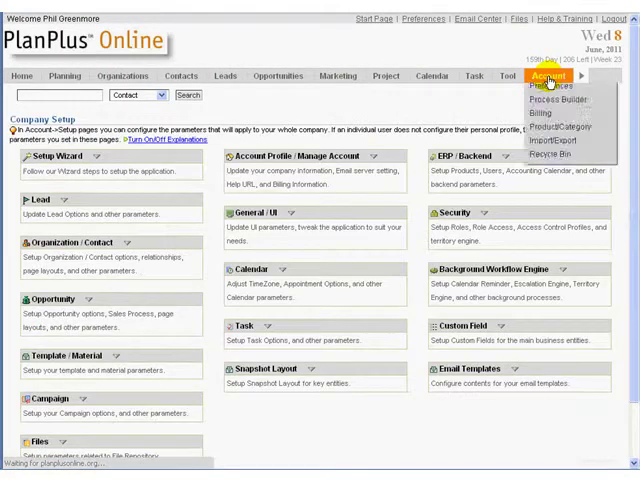
From the Setup page's Custom Field box, load the Contact custom fields list
scroll("down", 3)
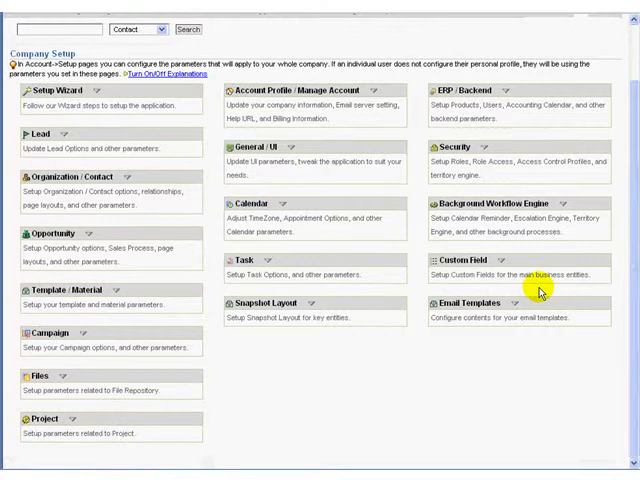
left_click(480, 258)
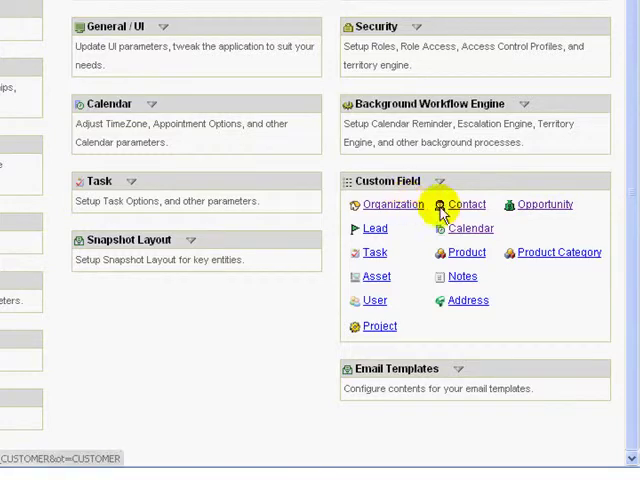
left_click(466, 204)
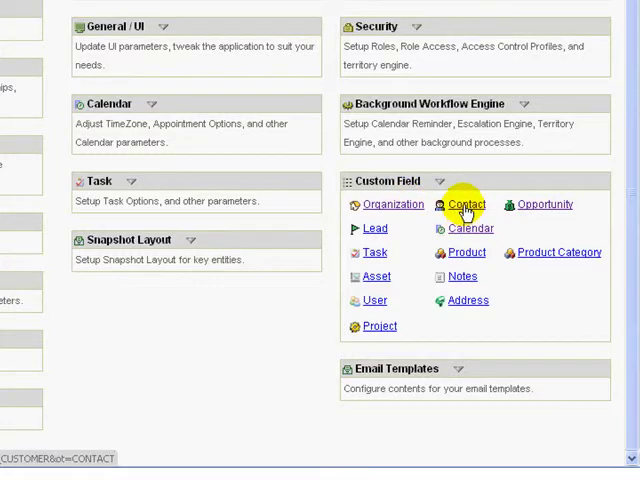
left_click(466, 204)
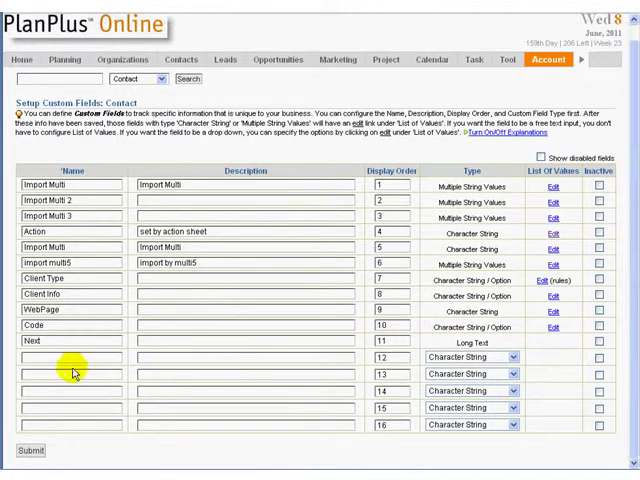
Add a Spouse custom field of type Character String and submit the field list
scroll("down", 3)
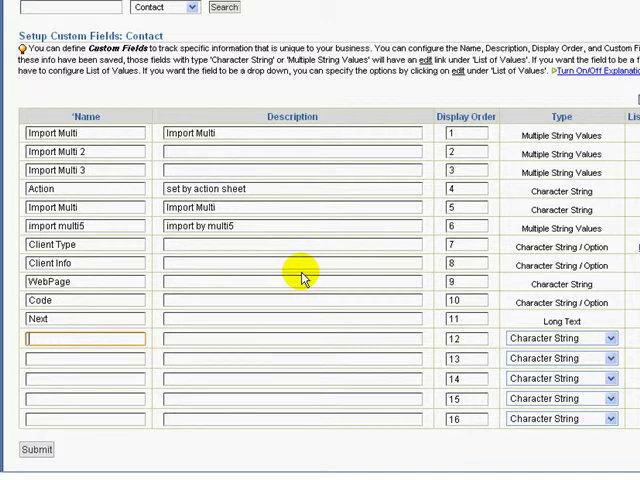
type("Spouse")
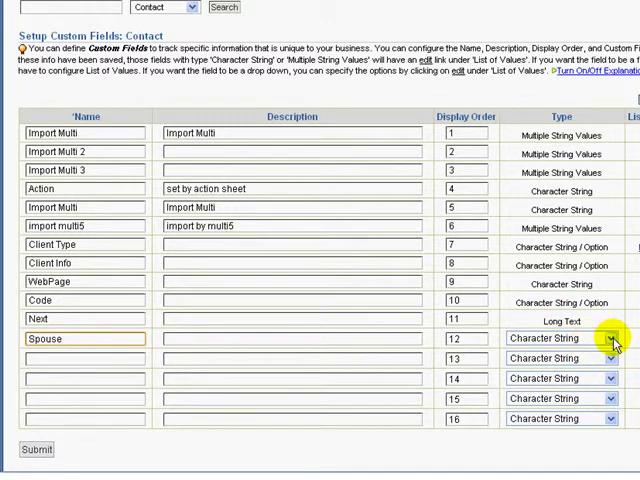
left_click(608, 338)
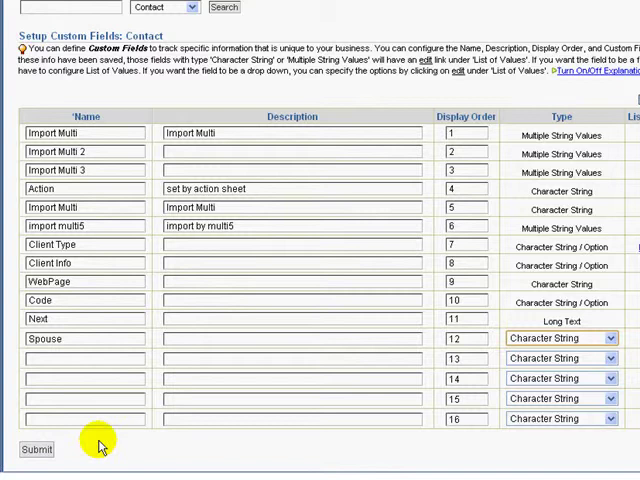
left_click(36, 448)
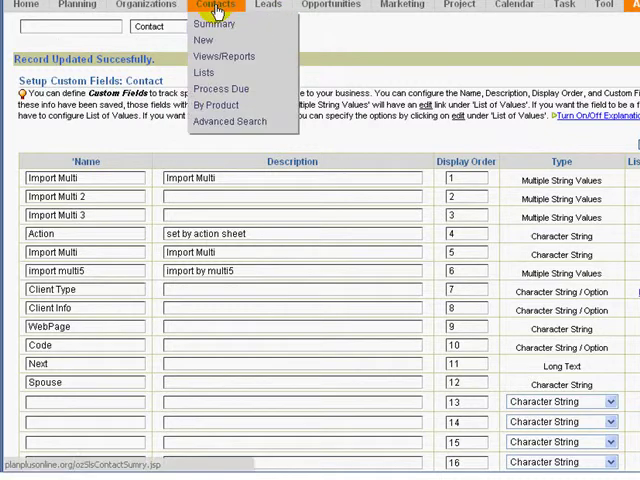
Put Custom Field|Spouse into an empty slot of the contact layout and submit it
left_click(214, 24)
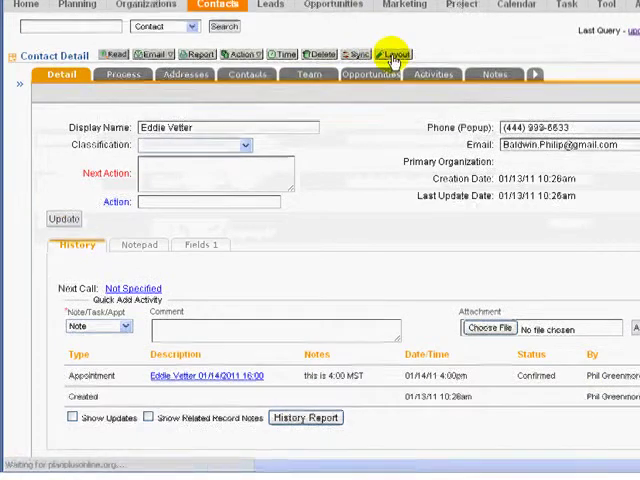
left_click(390, 54)
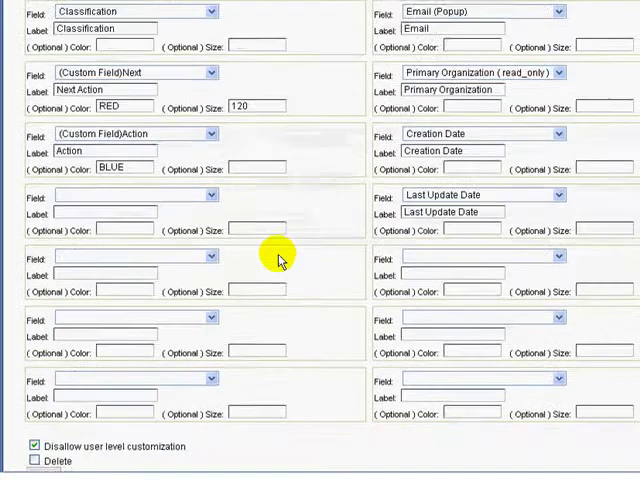
scroll("down", 3)
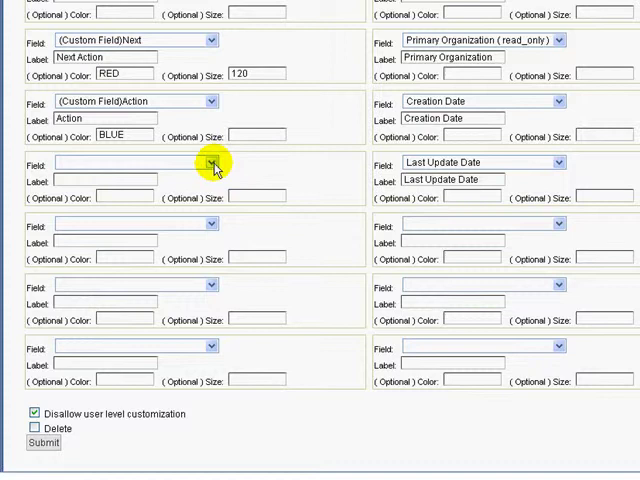
left_click(204, 164)
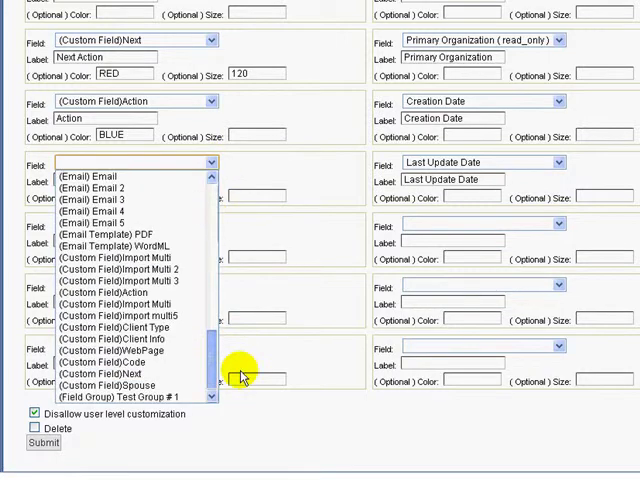
left_click(108, 384)
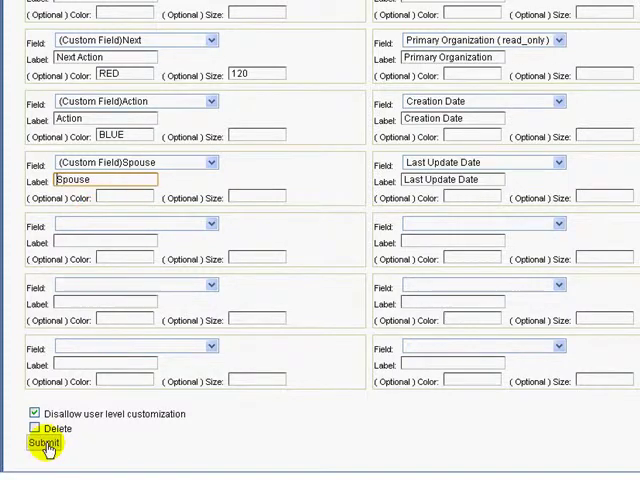
left_click(44, 440)
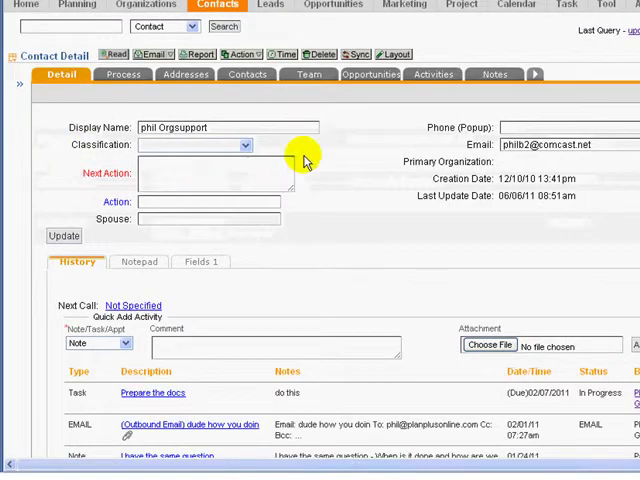
mouse_move(320, 160)
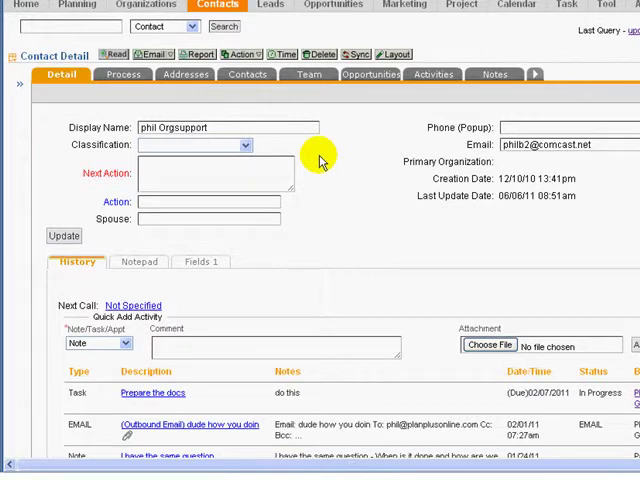
mouse_move(188, 232)
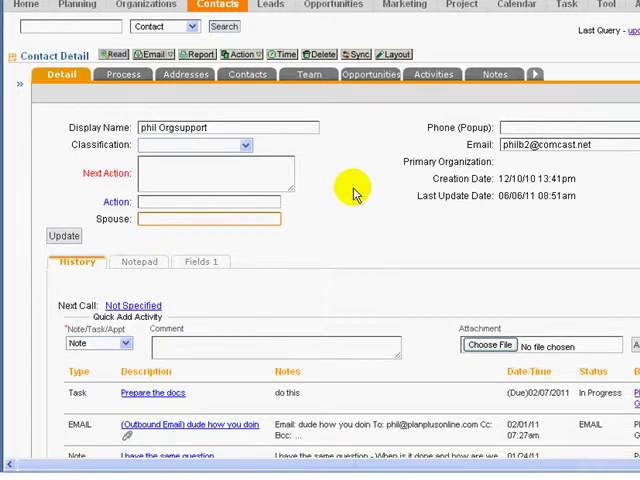
Enter Carol in phil Orgsupport's Spouse field and update the record
type("Carol")
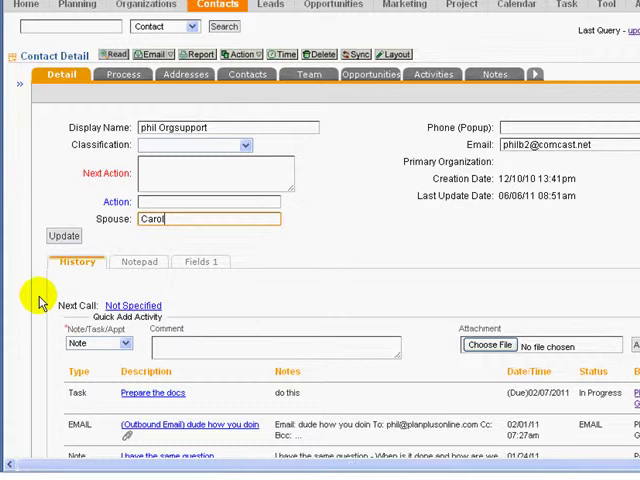
left_click(62, 236)
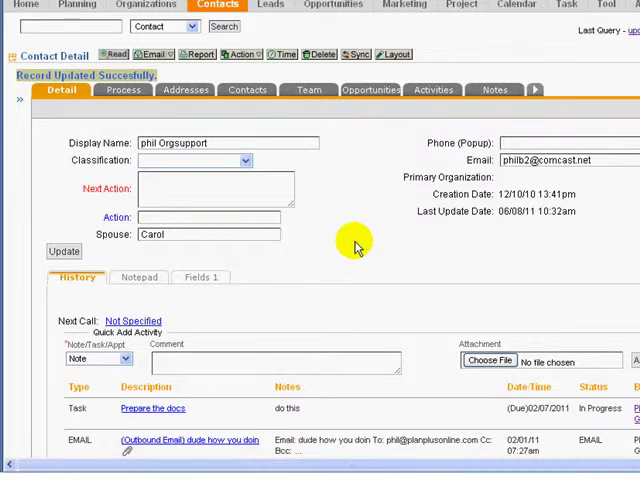
mouse_move(342, 258)
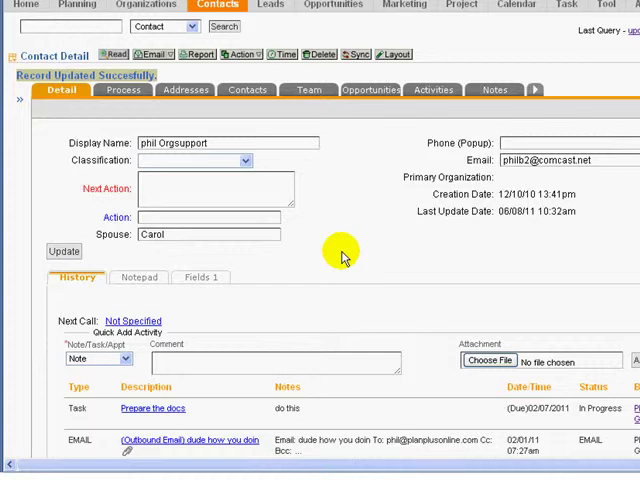
mouse_move(336, 244)
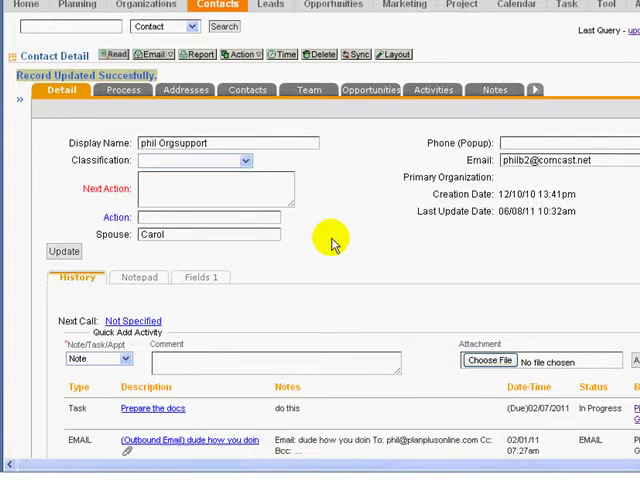